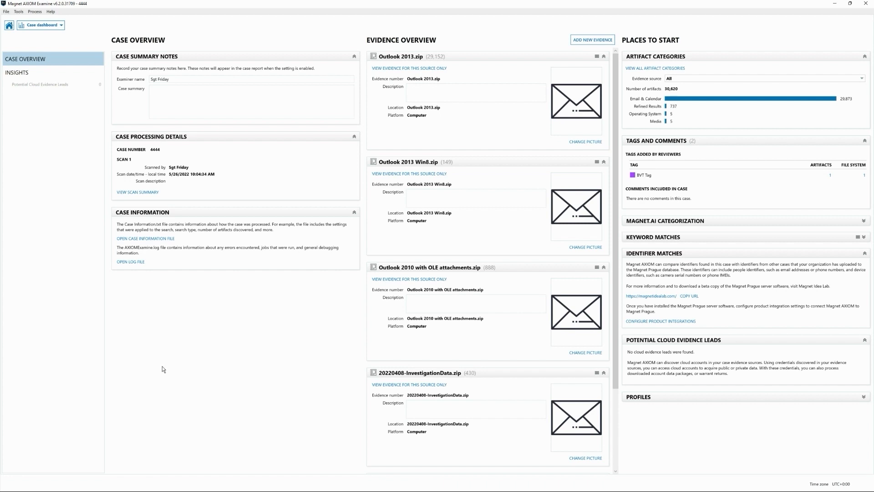
pyautogui.moveTo(160, 369)
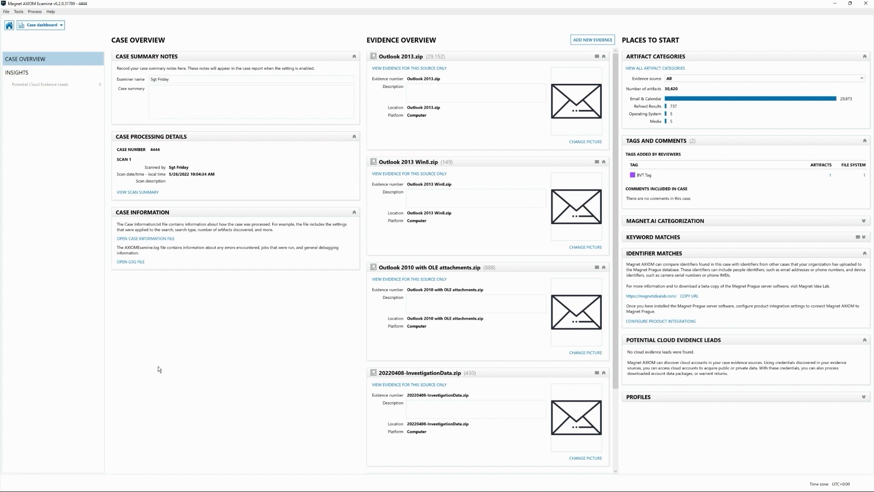
pyautogui.moveTo(614, 131)
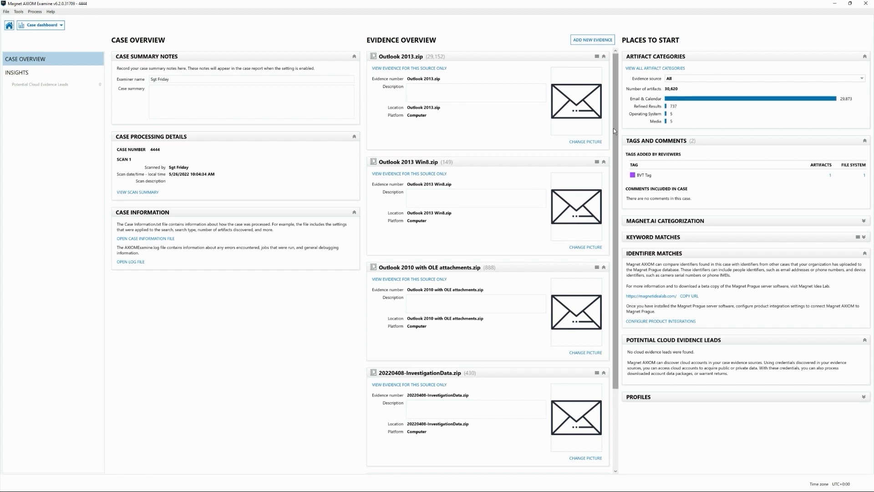
# Select the Microsoft OneDrive welcome email and review its body and headers in the details pane
pyautogui.scroll(-3)
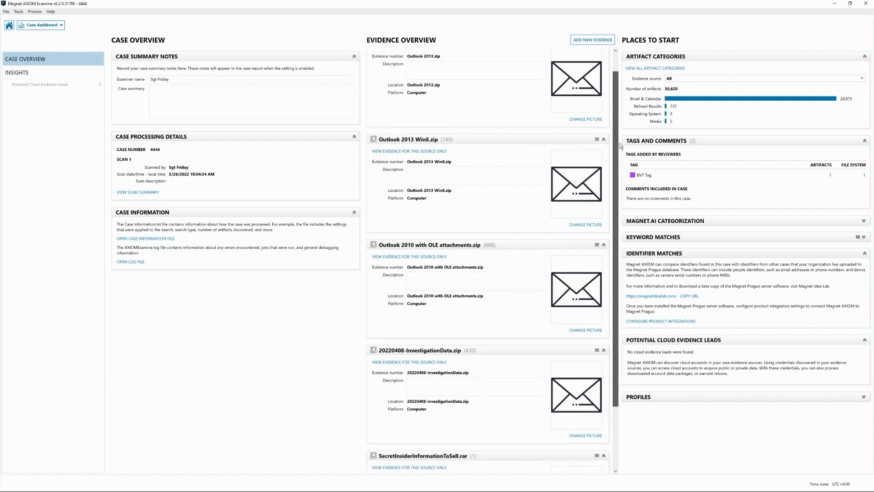
pyautogui.scroll(3)
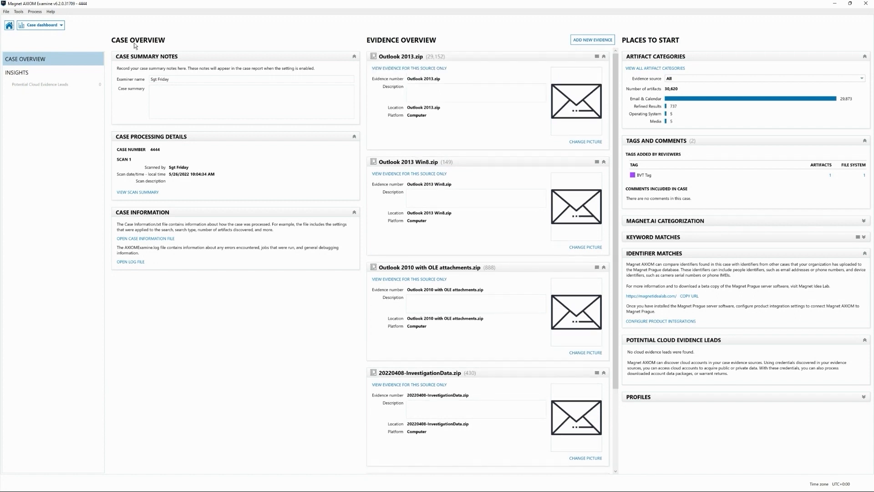
pyautogui.moveTo(88, 28)
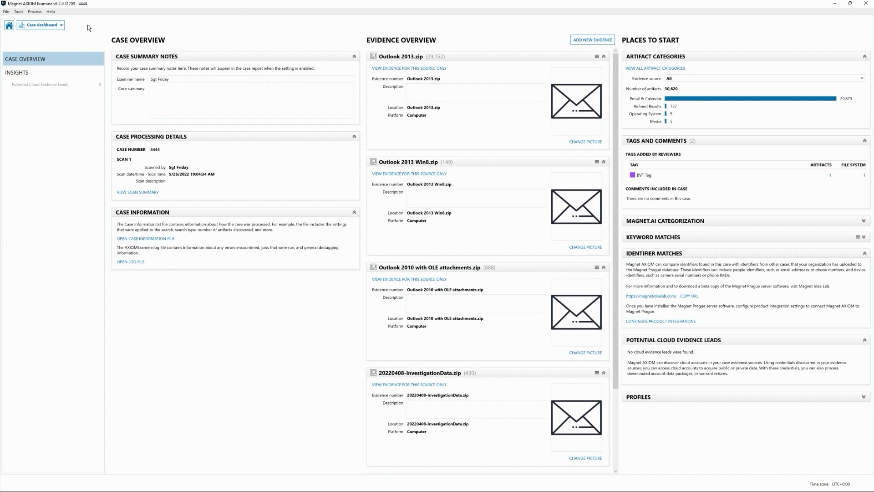
pyautogui.moveTo(72, 29)
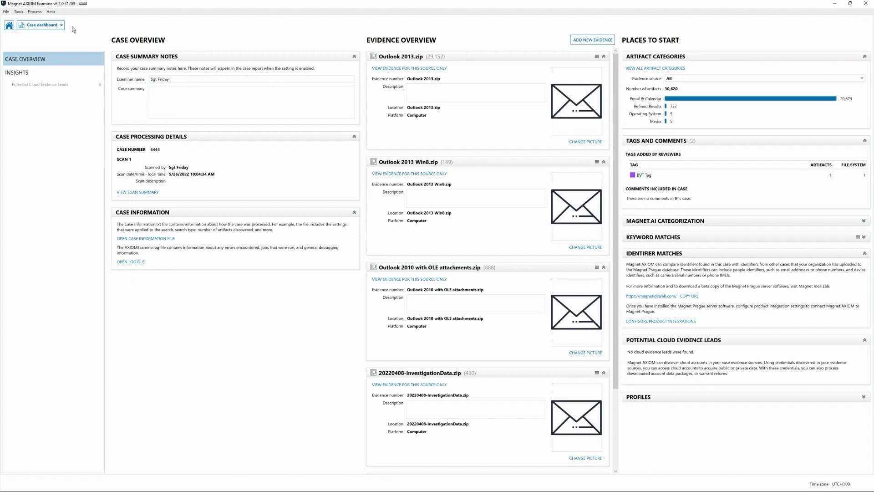
pyautogui.moveTo(47, 33)
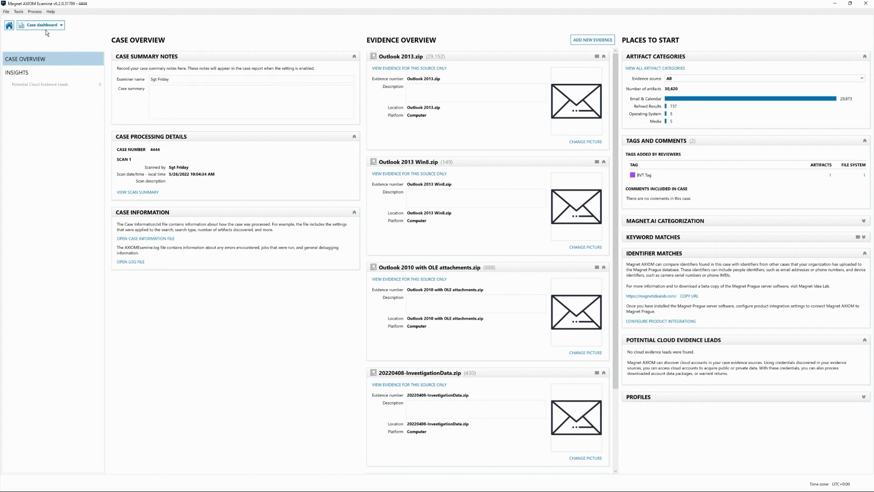
pyautogui.moveTo(194, 131)
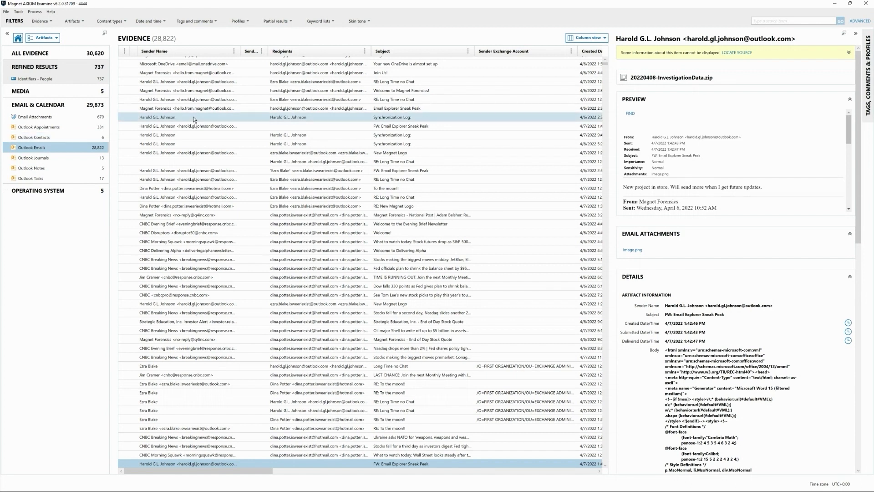
pyautogui.scroll(3)
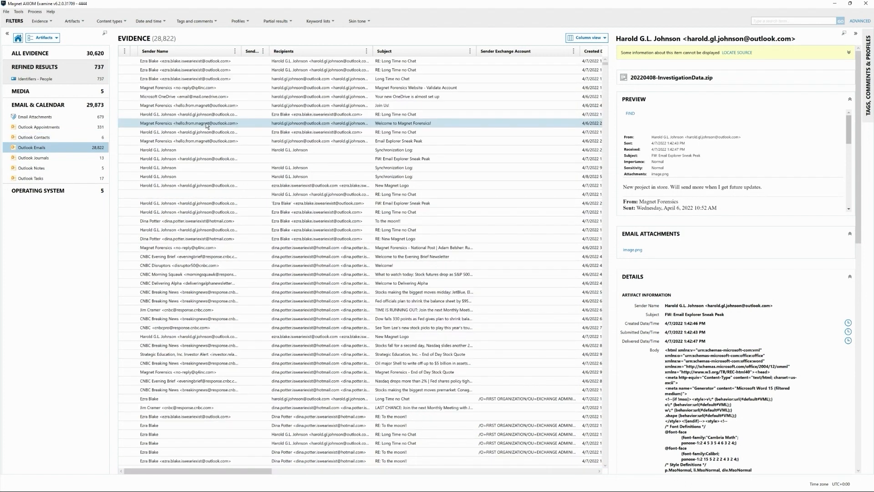
pyautogui.click(223, 95)
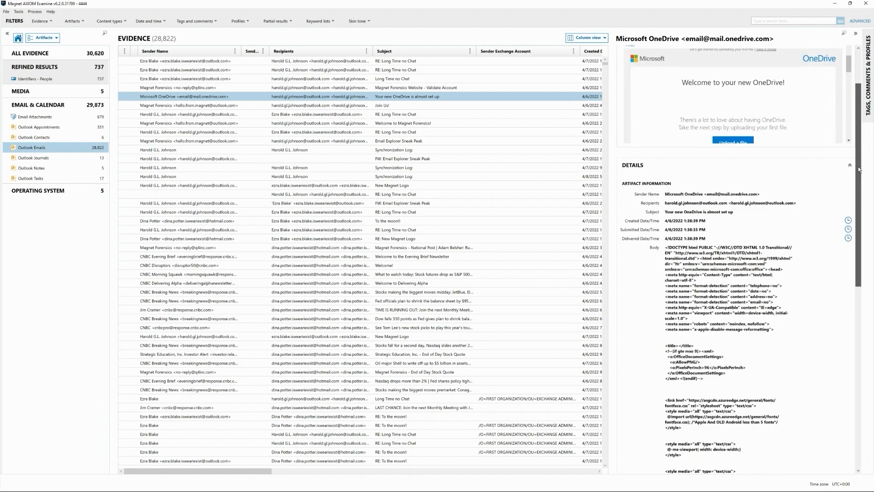
pyautogui.scroll(-3)
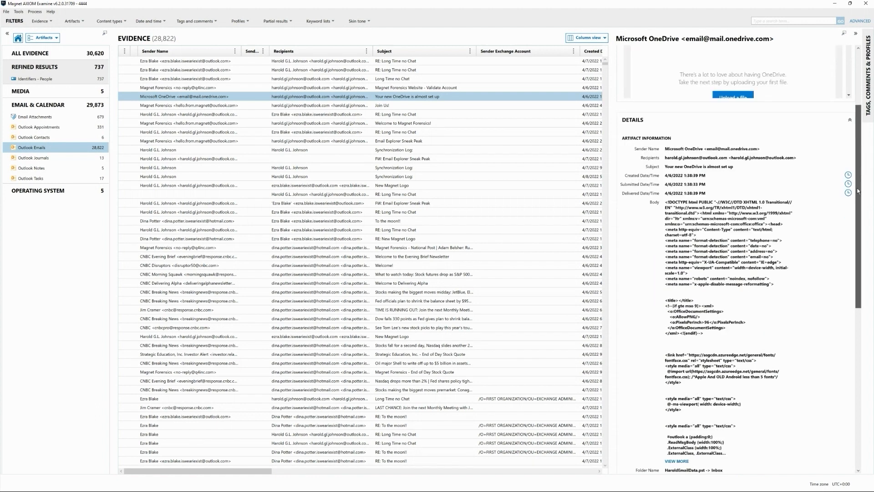
pyautogui.scroll(-3)
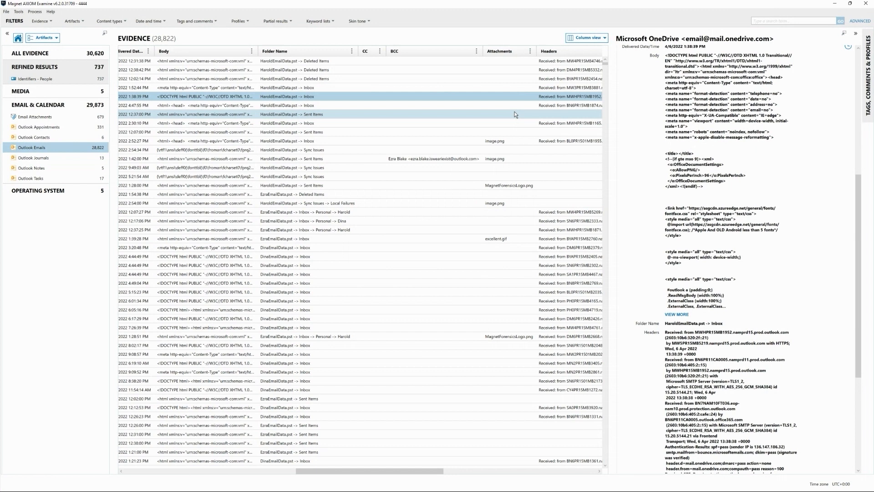
pyautogui.moveTo(504, 151)
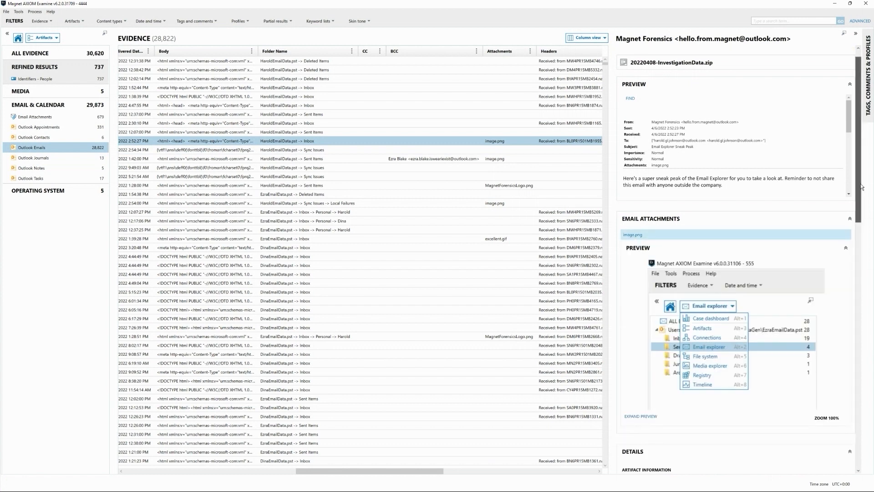
# Scroll the details pane to the image.png attachment of the Email Explorer Sneak Peek message
pyautogui.scroll(-3)
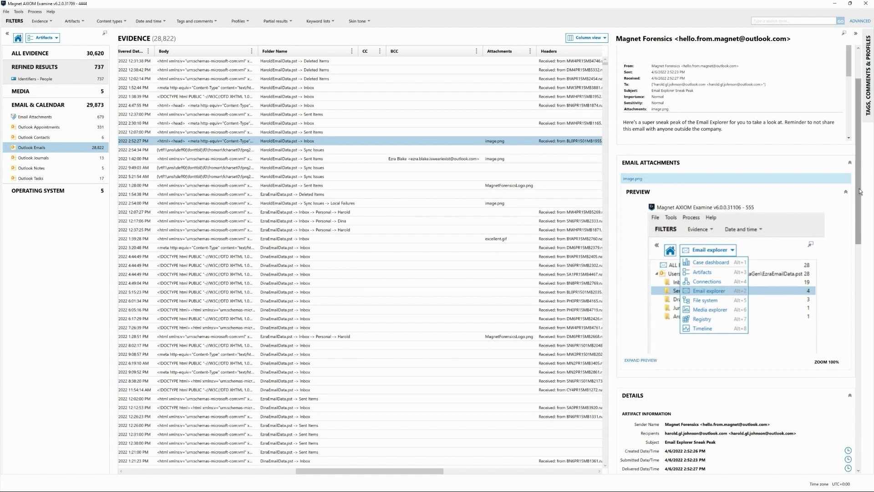
pyautogui.moveTo(665, 184)
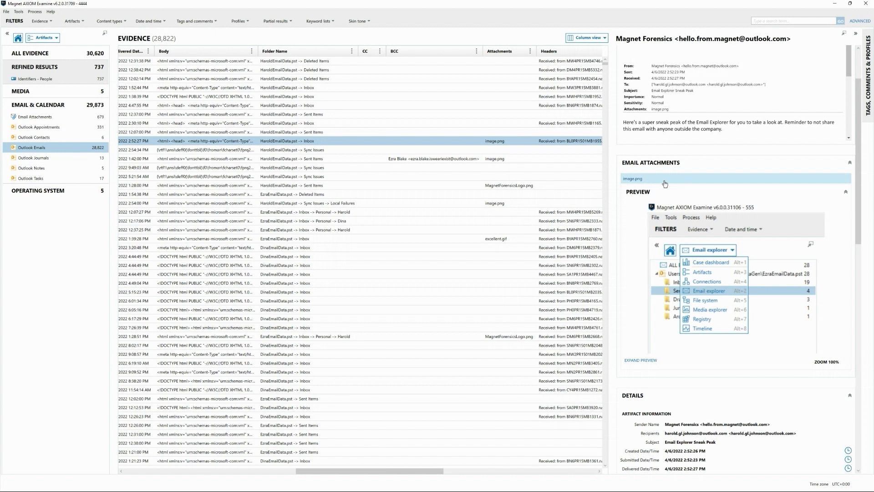
pyautogui.moveTo(646, 183)
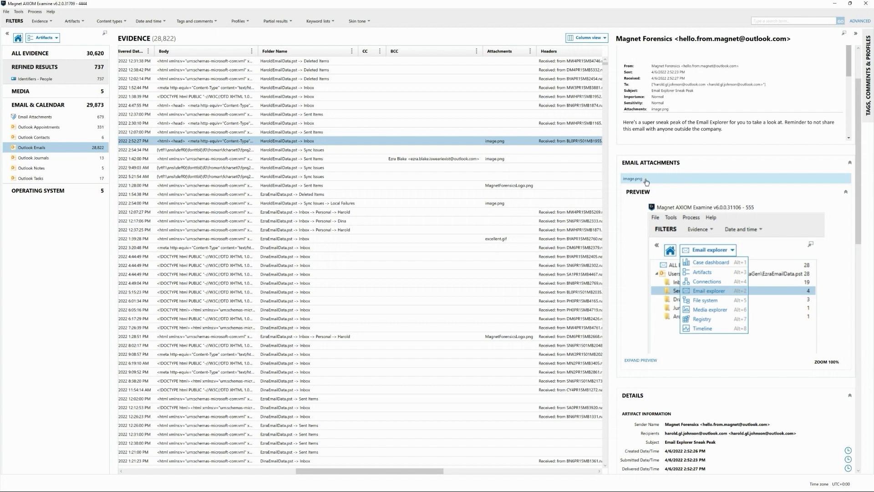
pyautogui.moveTo(717, 258)
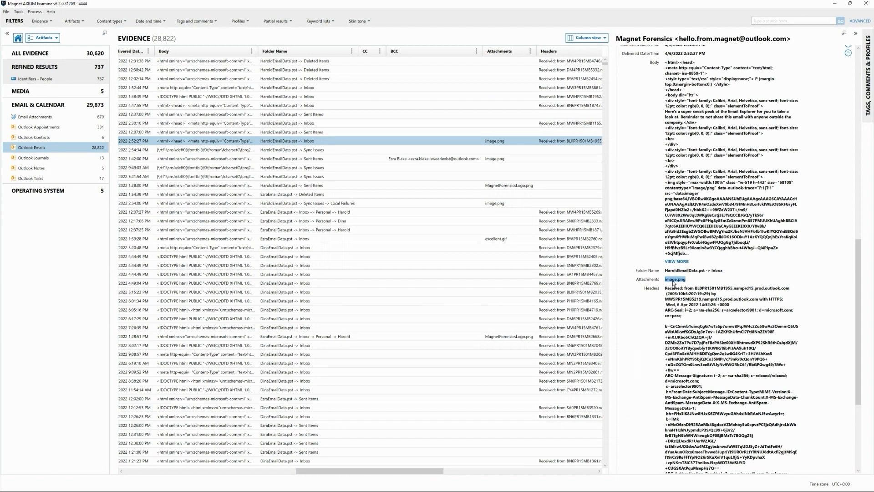
pyautogui.moveTo(73, 34)
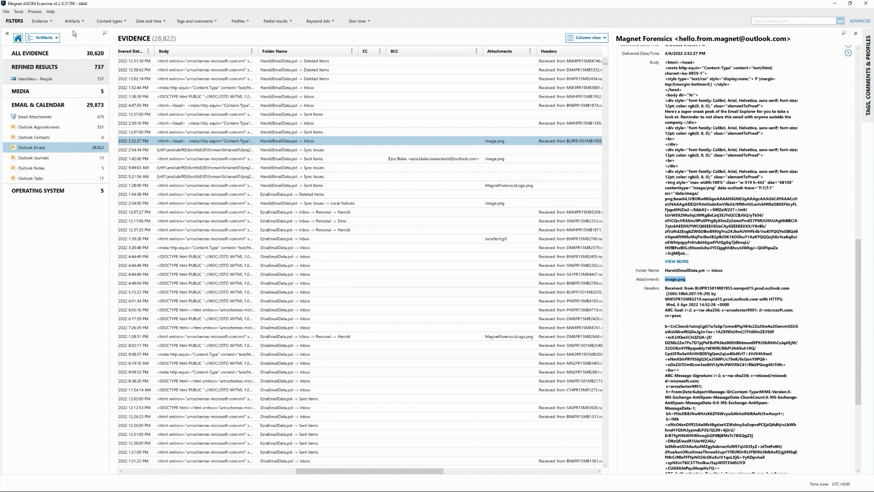
pyautogui.click(18, 12)
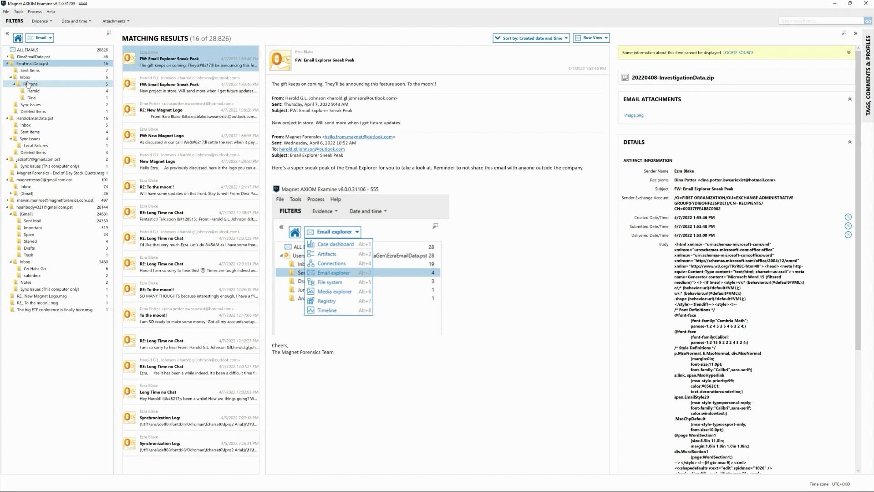
pyautogui.click(26, 77)
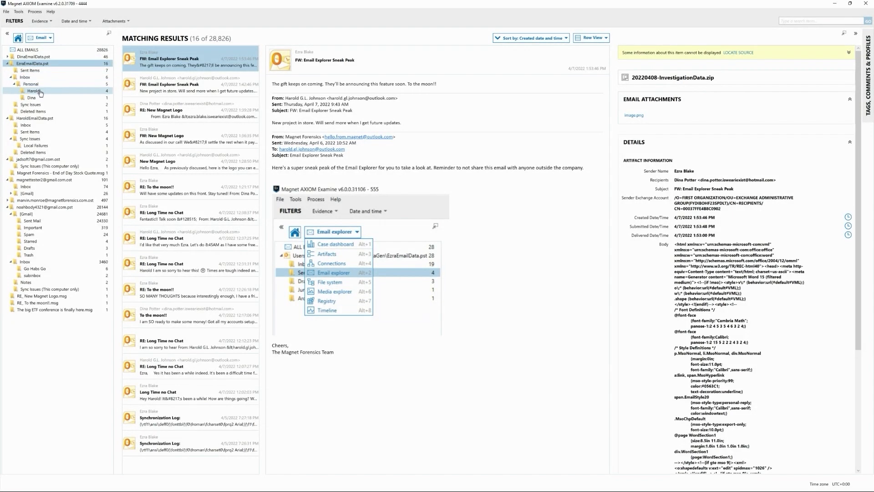
pyautogui.click(31, 84)
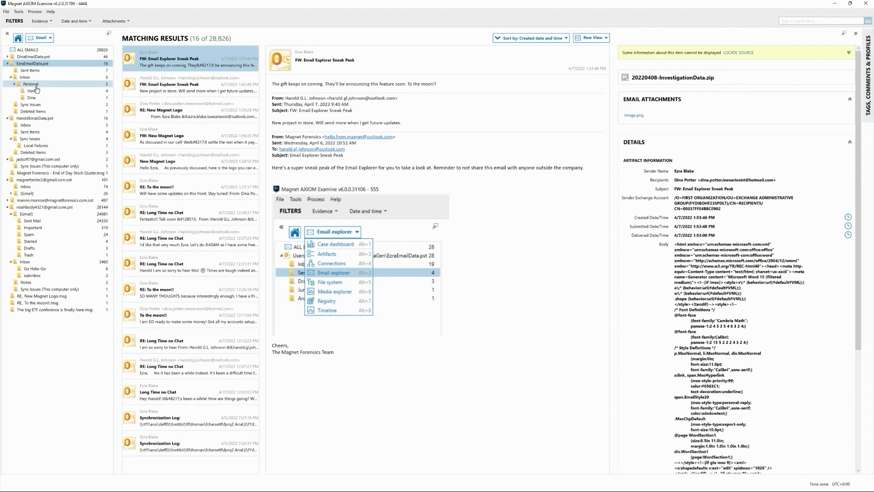
pyautogui.click(33, 90)
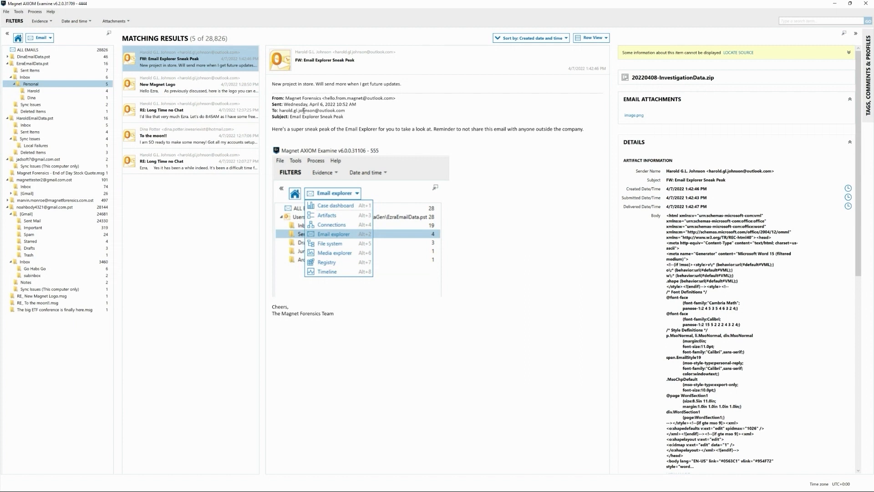
pyautogui.moveTo(346, 137)
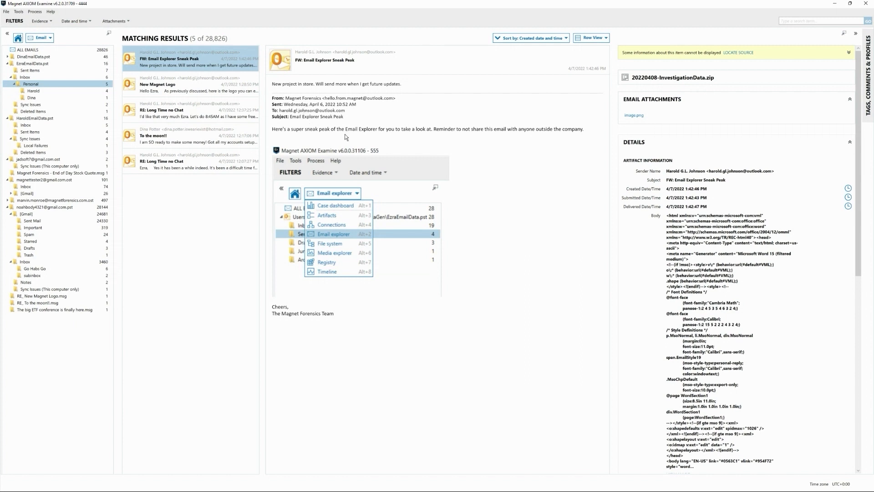
pyautogui.moveTo(371, 144)
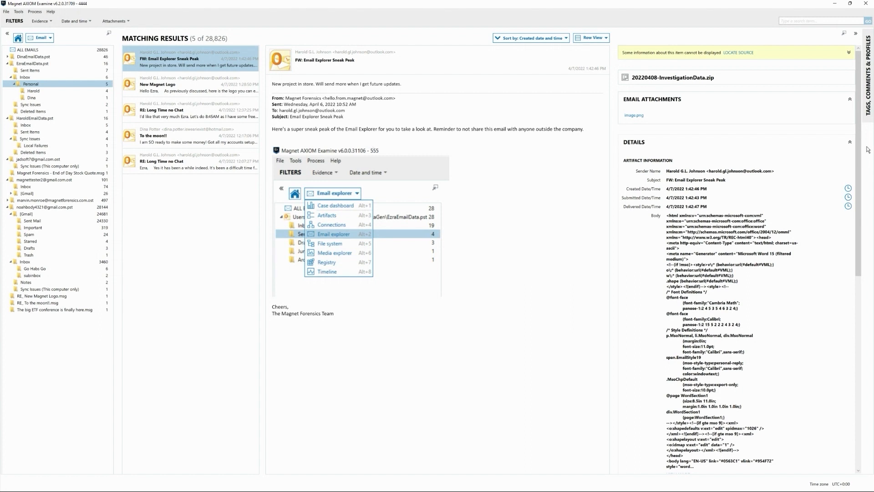
pyautogui.scroll(-3)
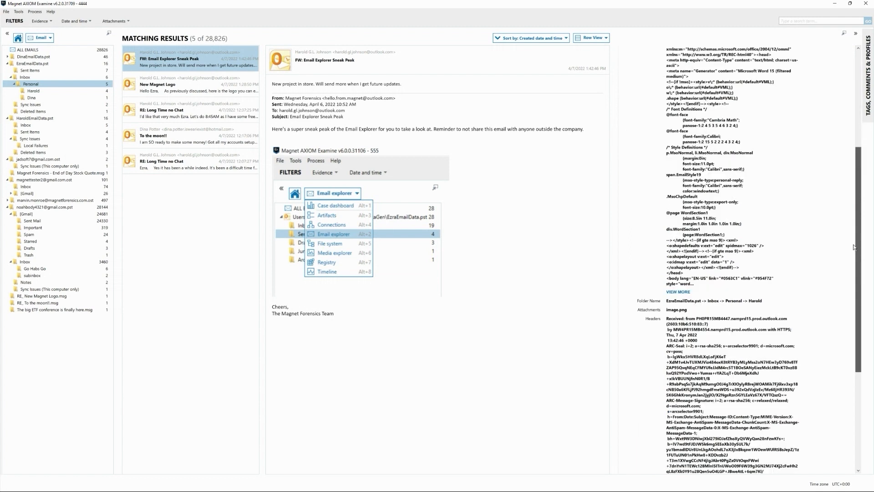
pyautogui.scroll(-3)
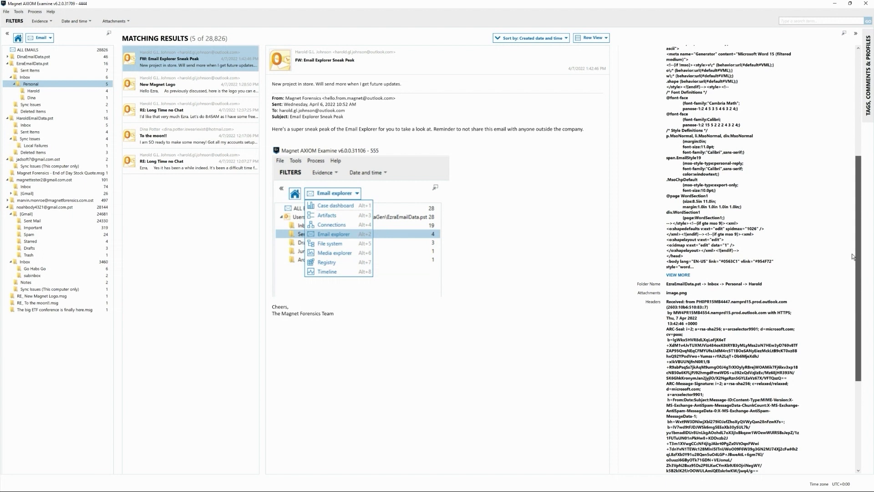
pyautogui.scroll(-3)
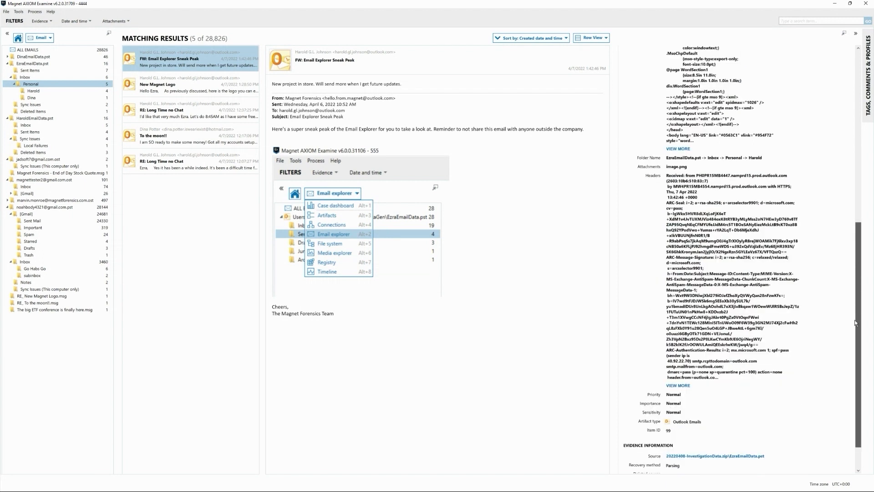
pyautogui.scroll(3)
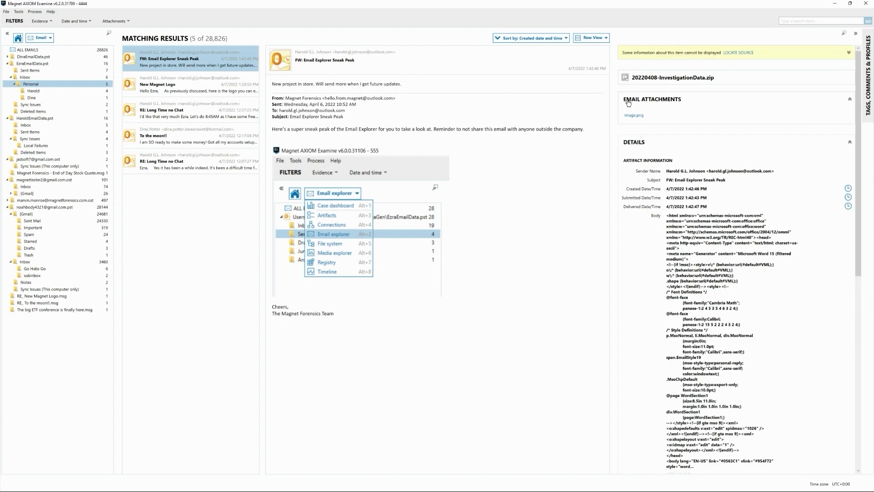
pyautogui.moveTo(643, 127)
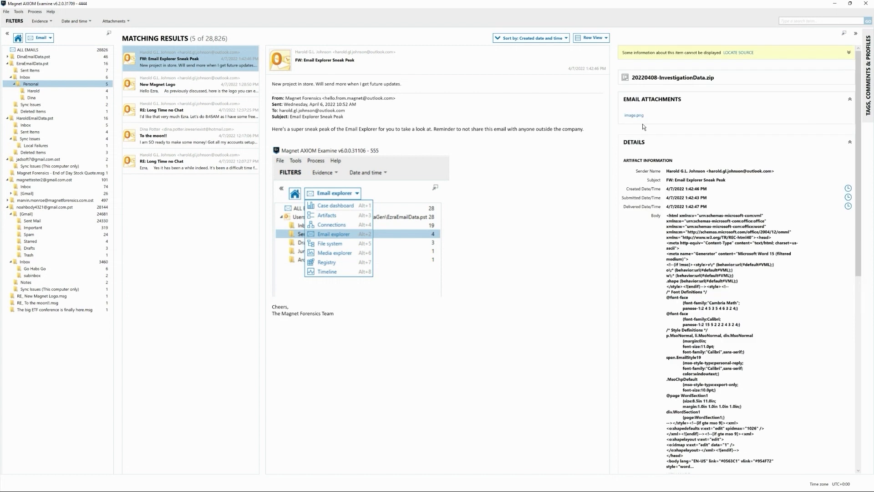
pyautogui.moveTo(92, 64)
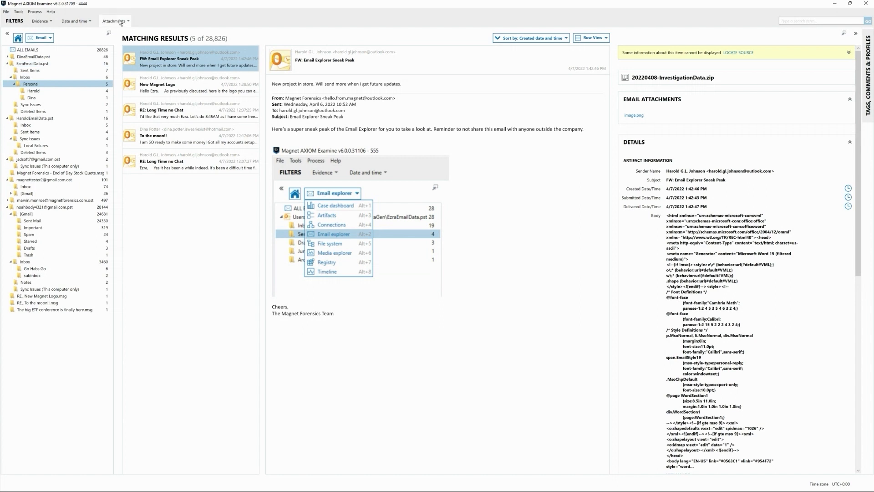
pyautogui.click(115, 21)
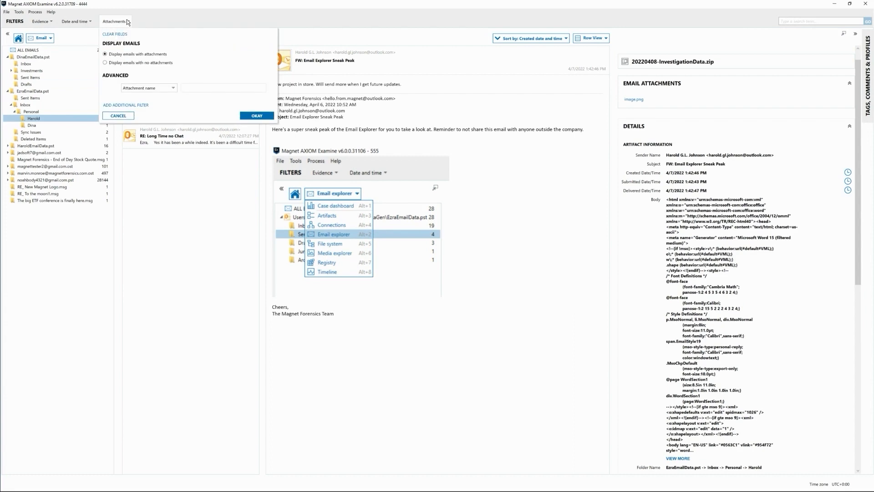
pyautogui.moveTo(120, 60)
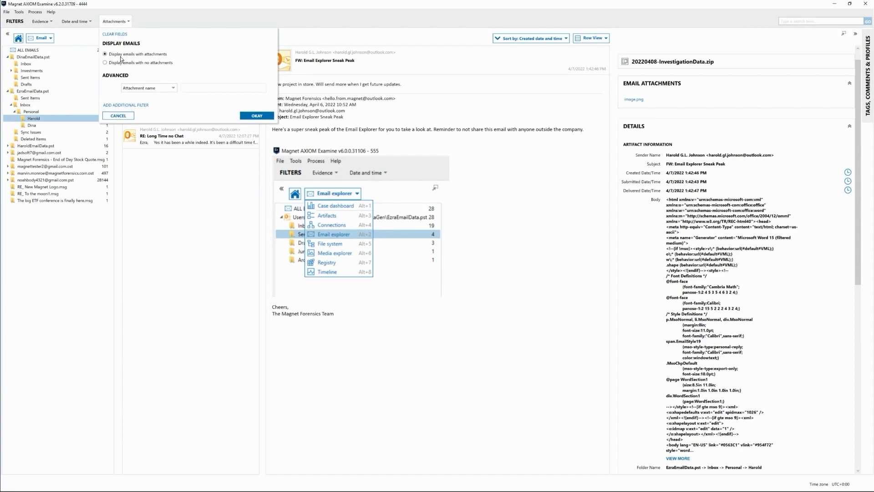
pyautogui.click(223, 87)
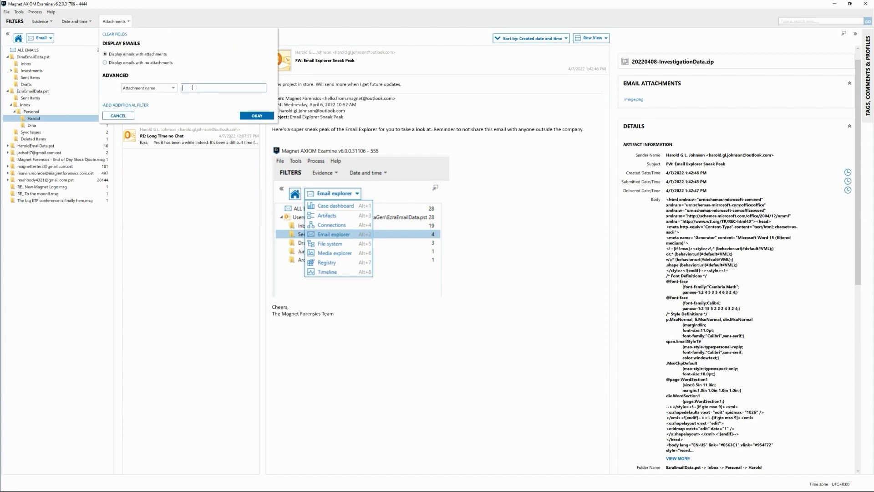
pyautogui.click(256, 116)
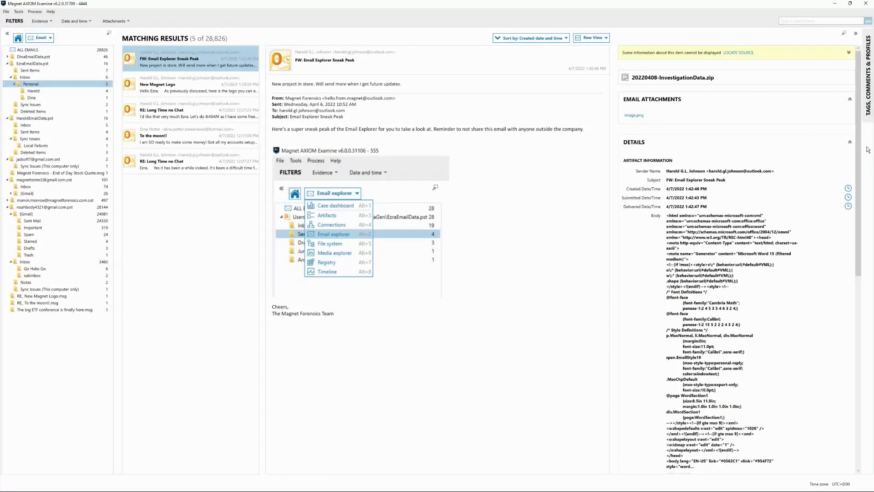
pyautogui.scroll(-3)
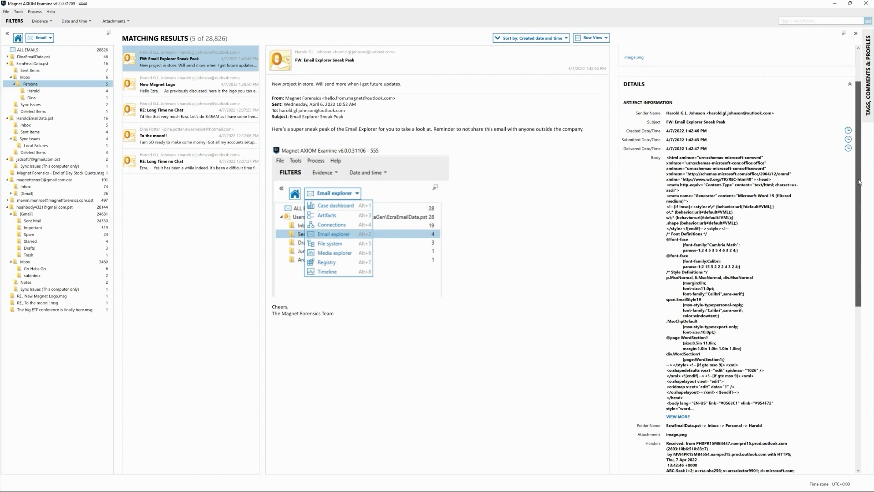
pyautogui.scroll(-3)
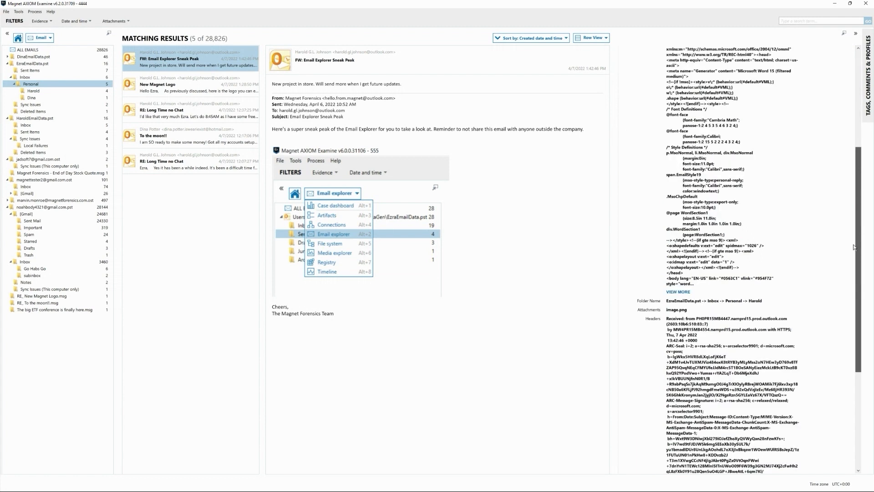
pyautogui.scroll(-3)
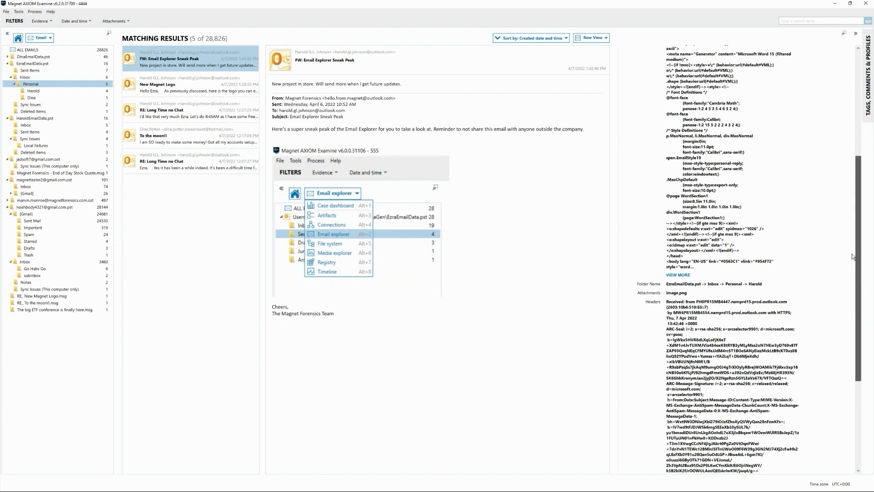
pyautogui.scroll(-3)
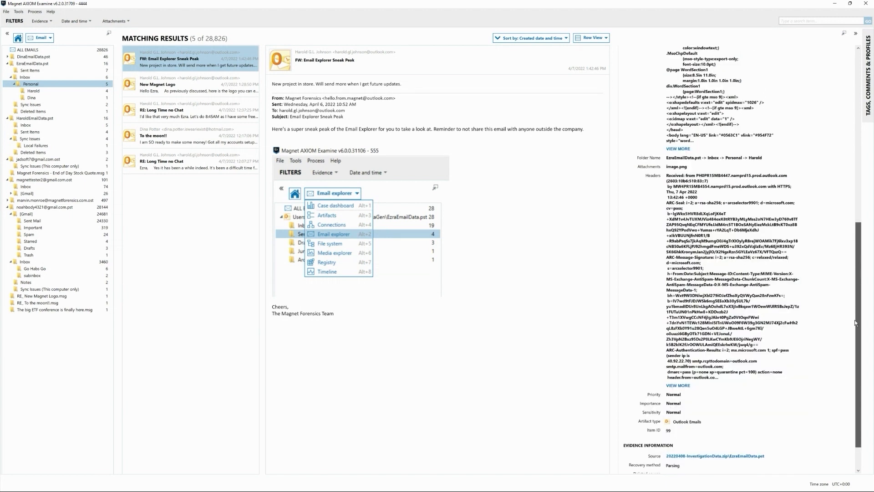
pyautogui.scroll(3)
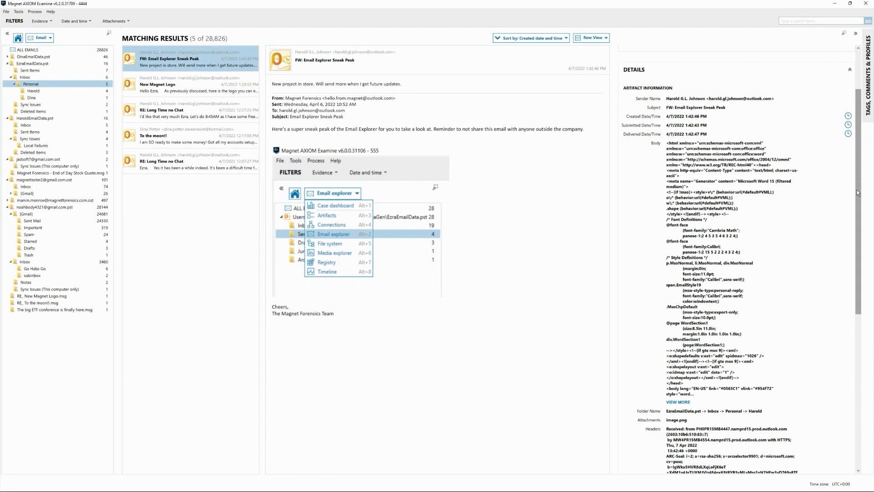
pyautogui.moveTo(309, 187)
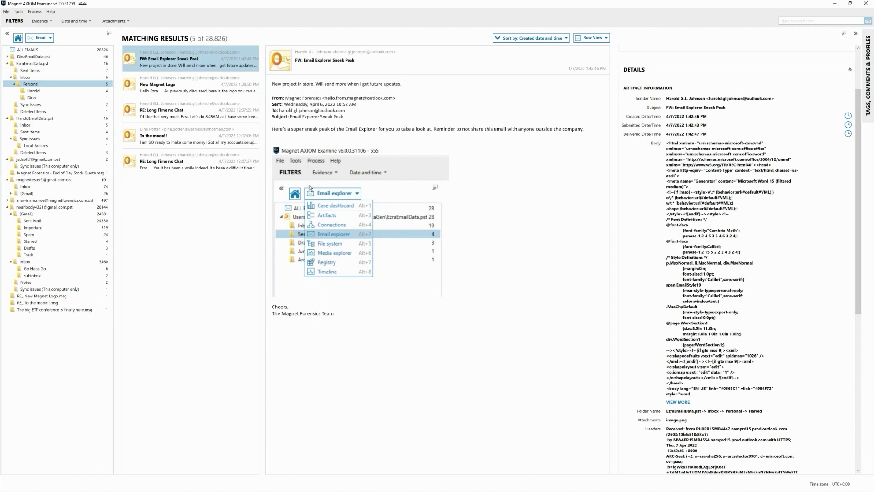
pyautogui.moveTo(347, 198)
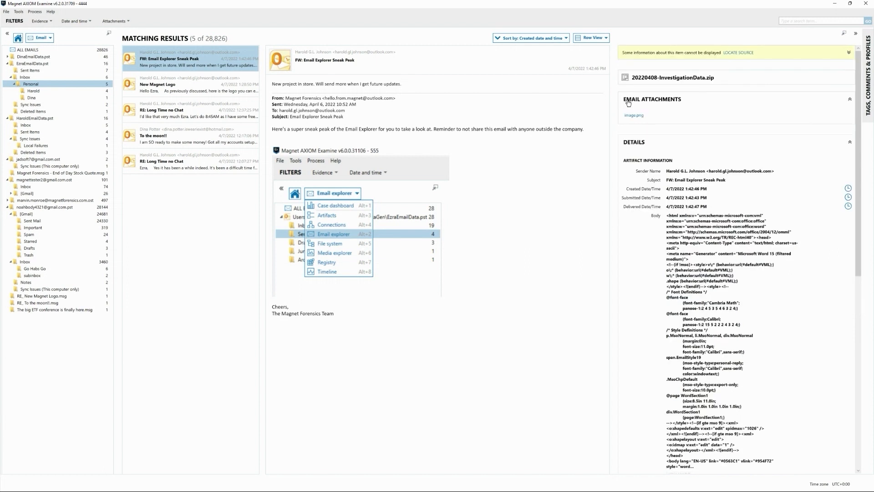
pyautogui.moveTo(634, 116)
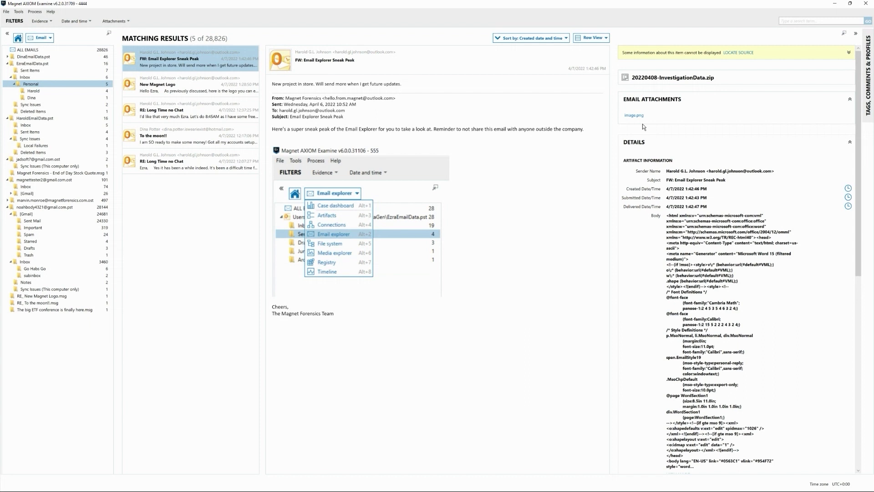
pyautogui.moveTo(92, 64)
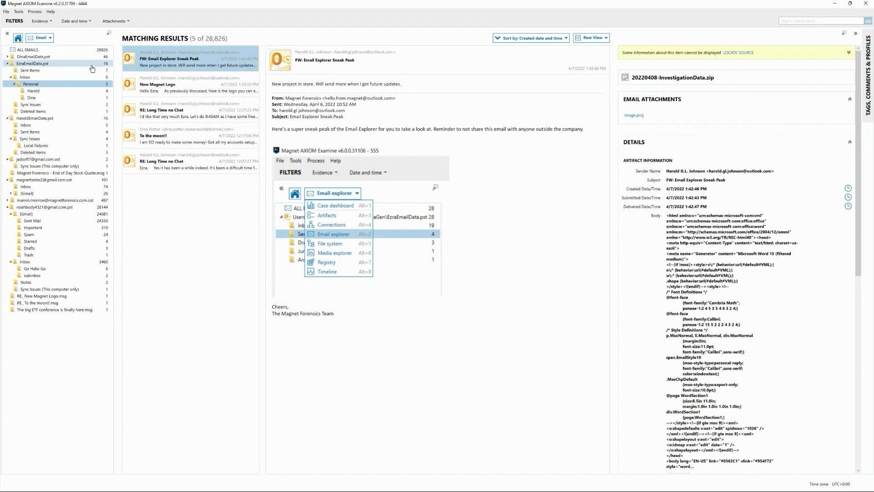